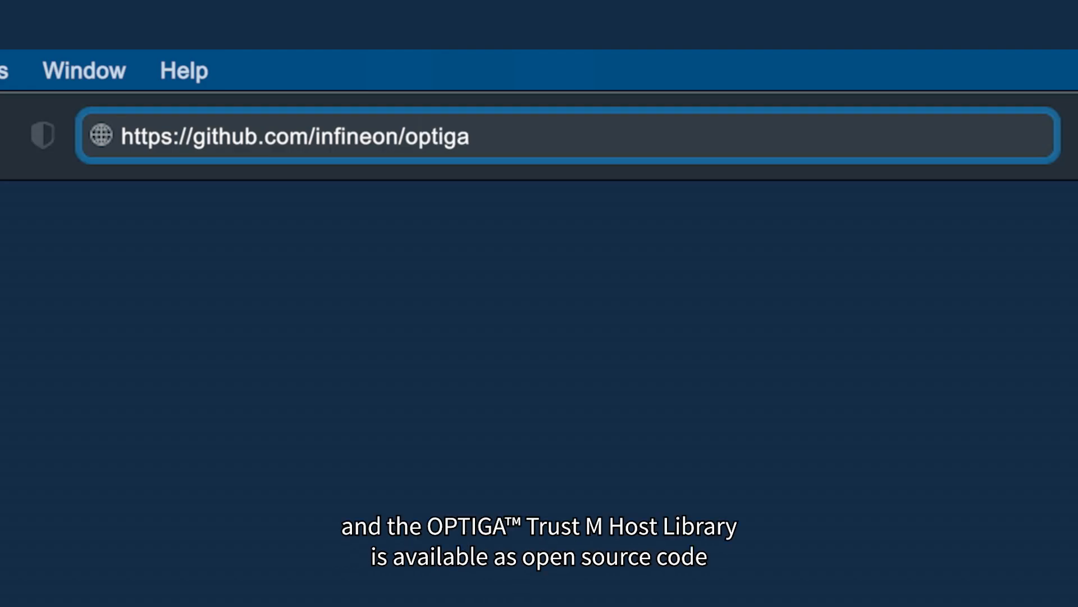
Navigate to the optiga-trust-m repository and open its LICENSE file showing the MIT License.
text(-trust-m)
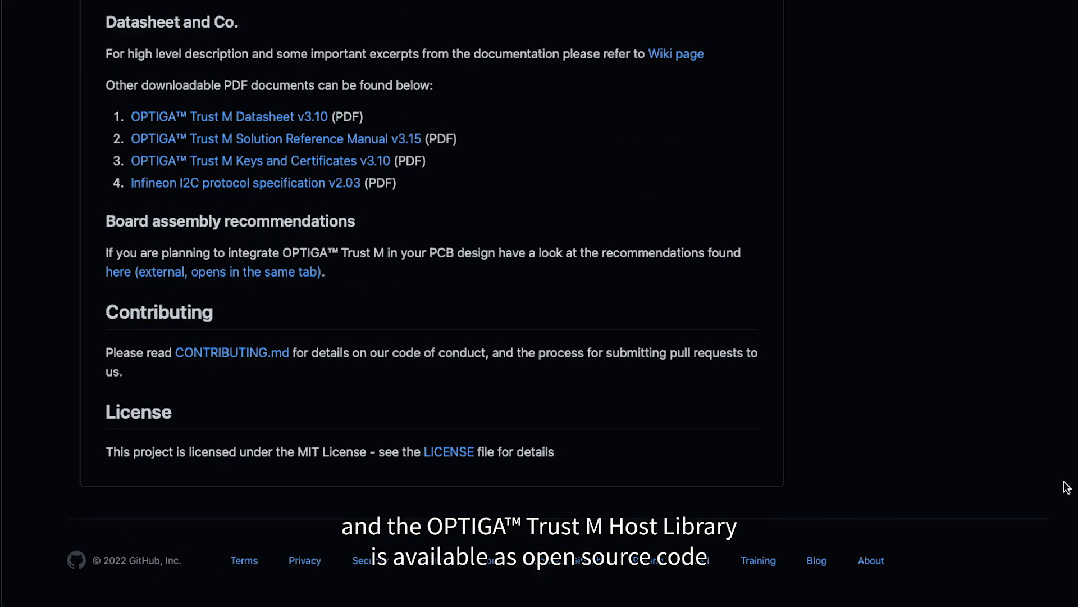
click(448, 452)
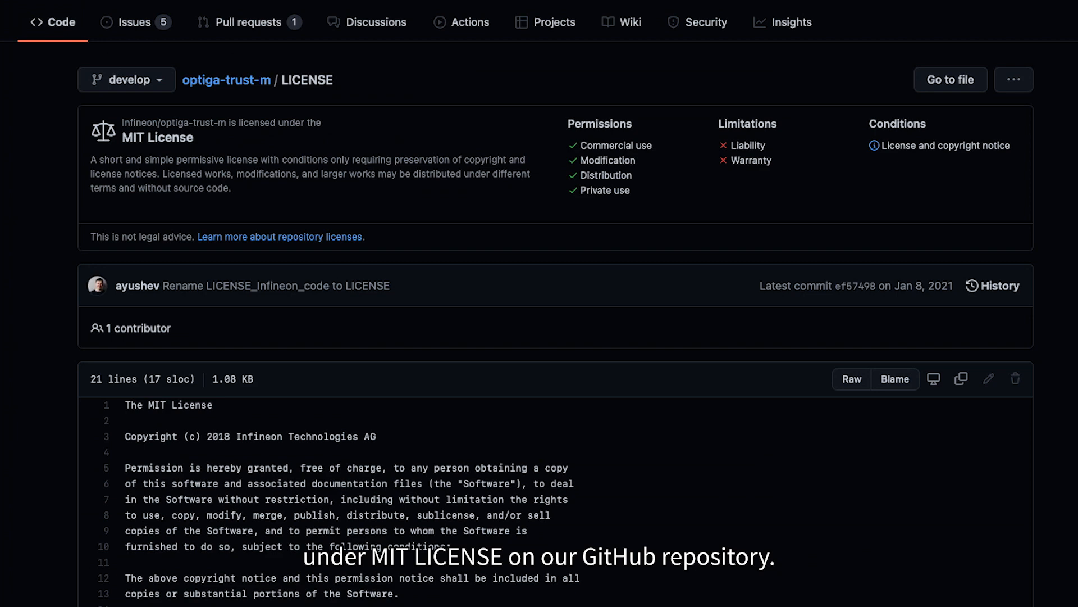